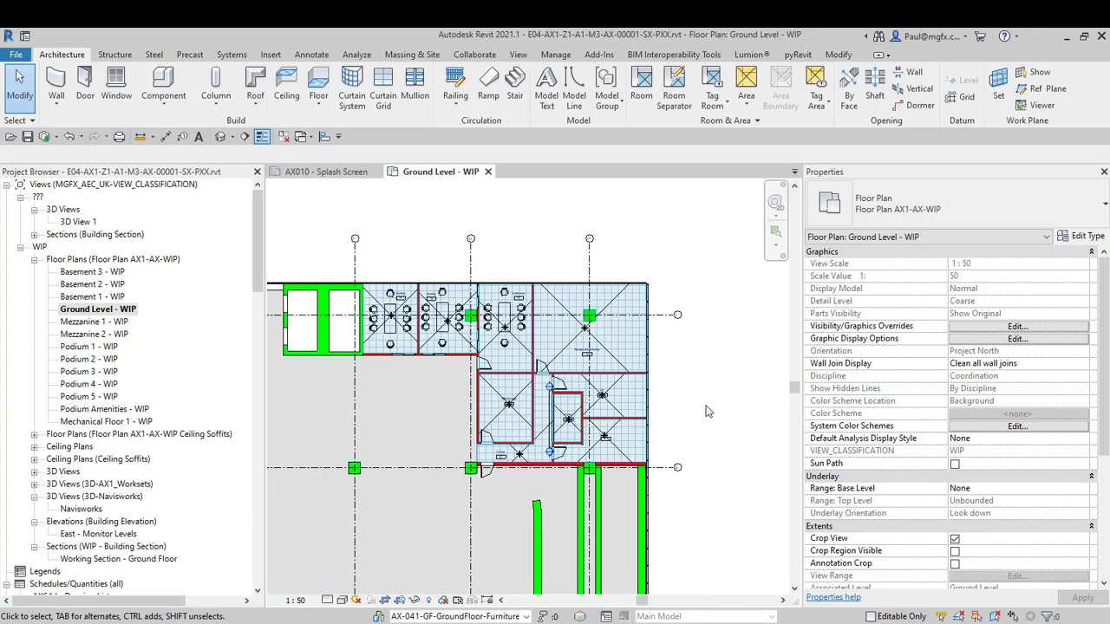
mouse_move(589, 275)
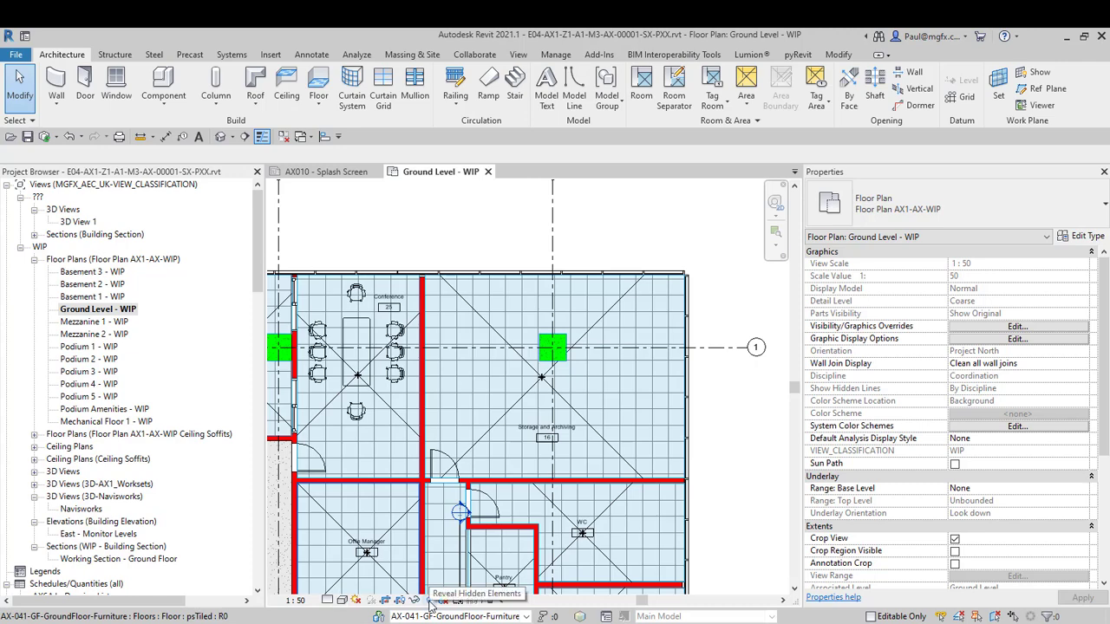
mouse_move(330, 242)
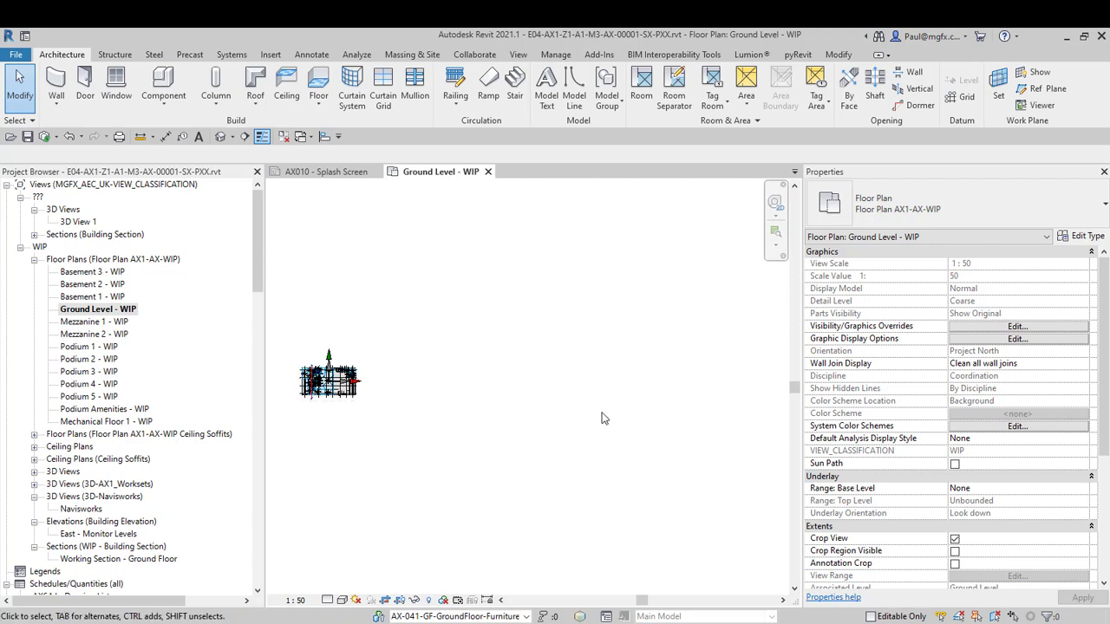
mouse_move(442, 183)
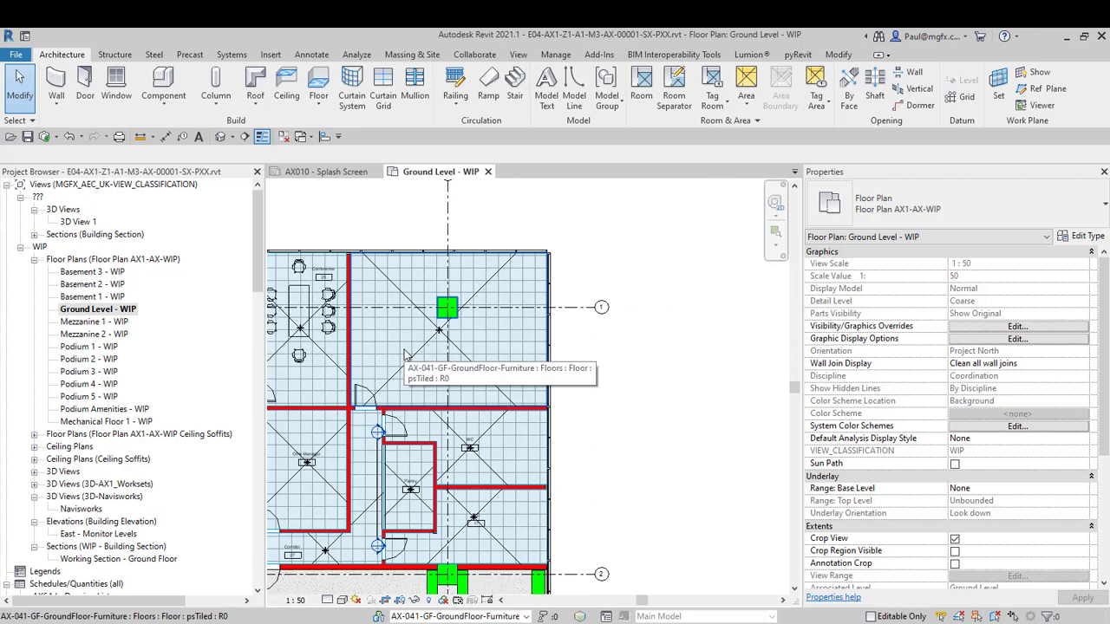
mouse_move(438, 334)
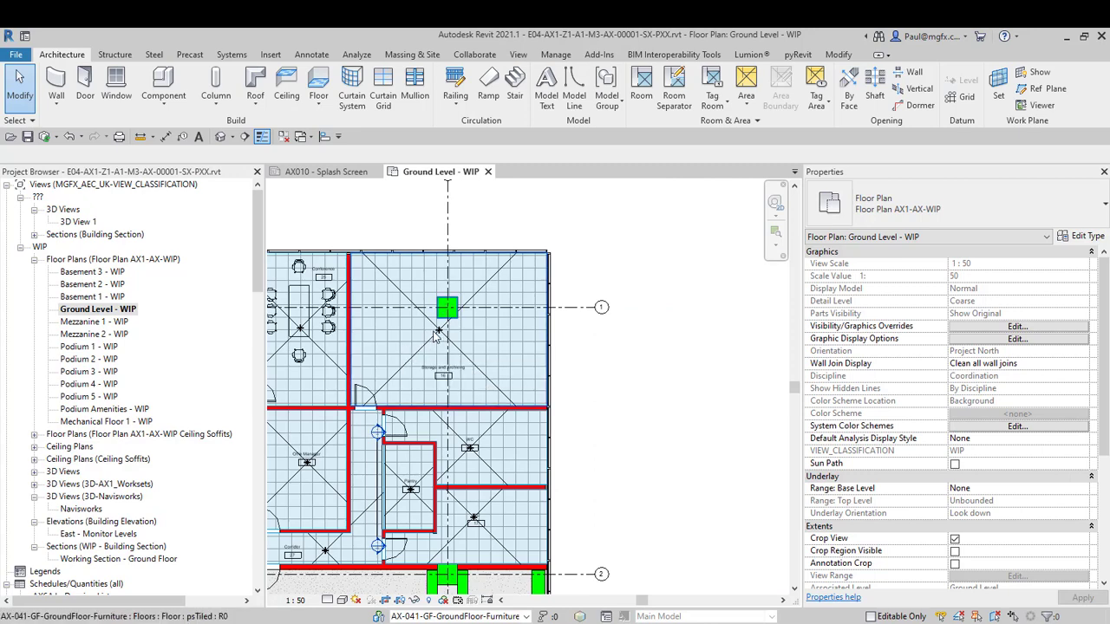
mouse_move(440, 333)
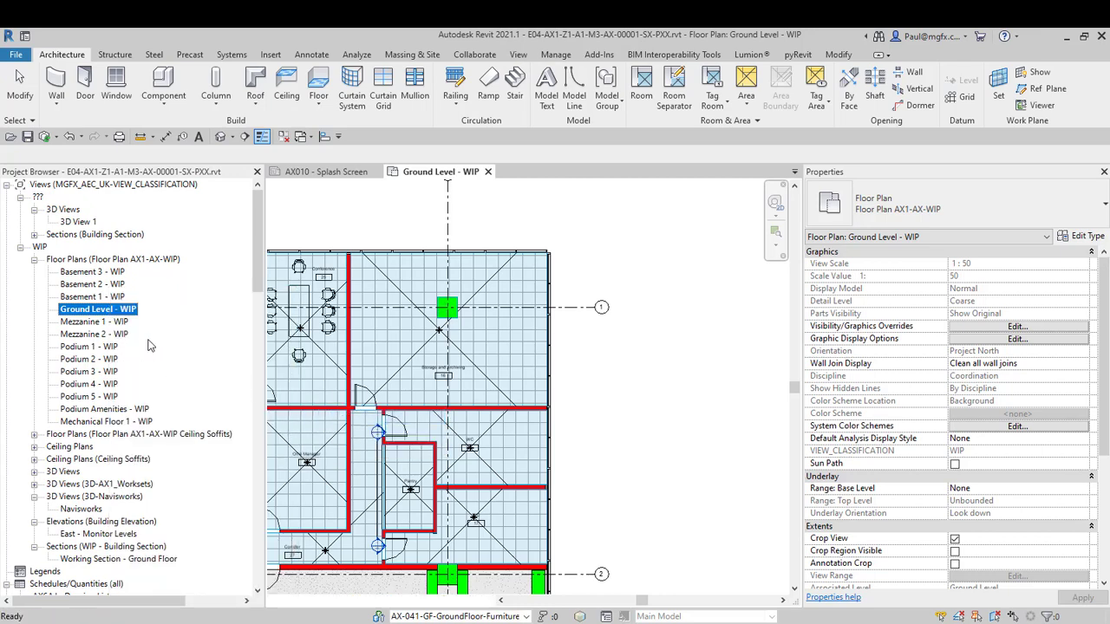
Rename the duplicated plan to 'Ground Level - WIP - Window' and open it
right_click(97, 309)
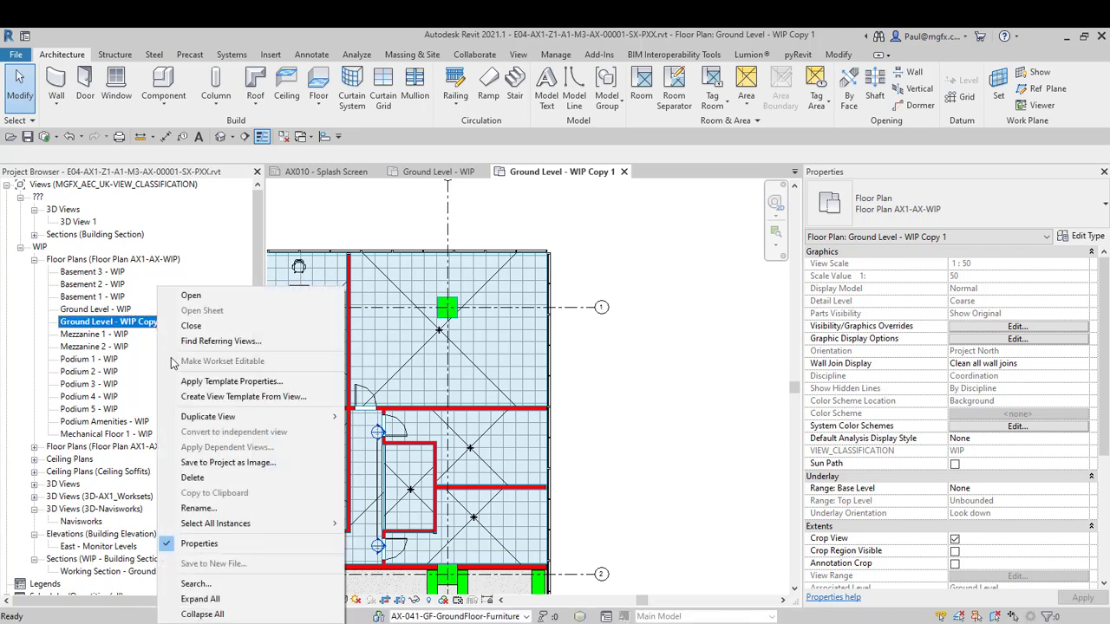
mouse_move(208, 416)
type("- Window")
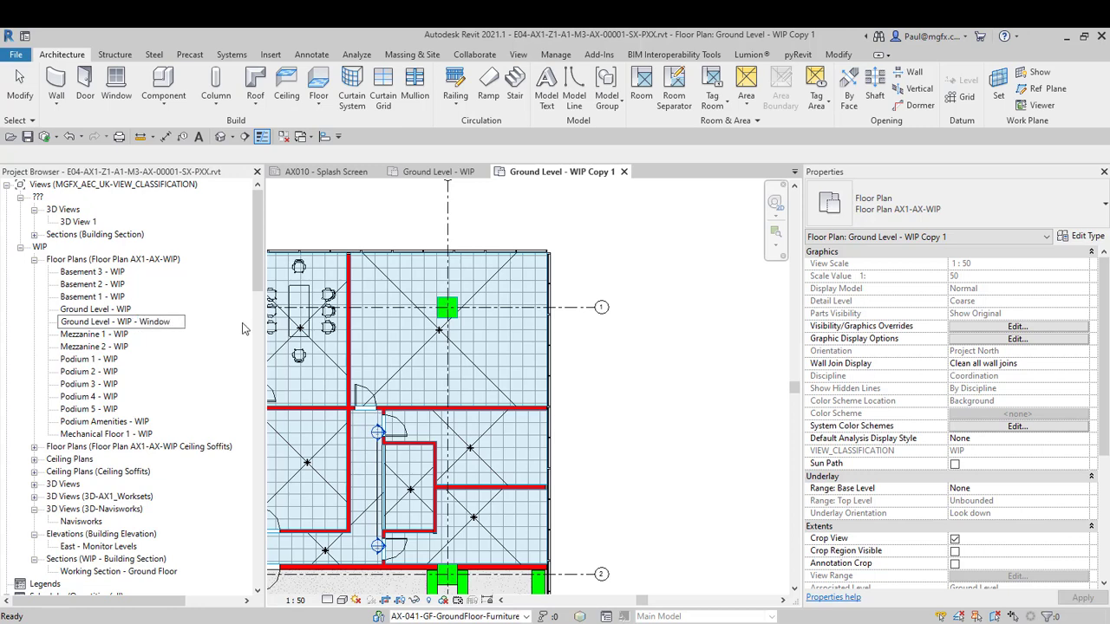
double_click(116, 322)
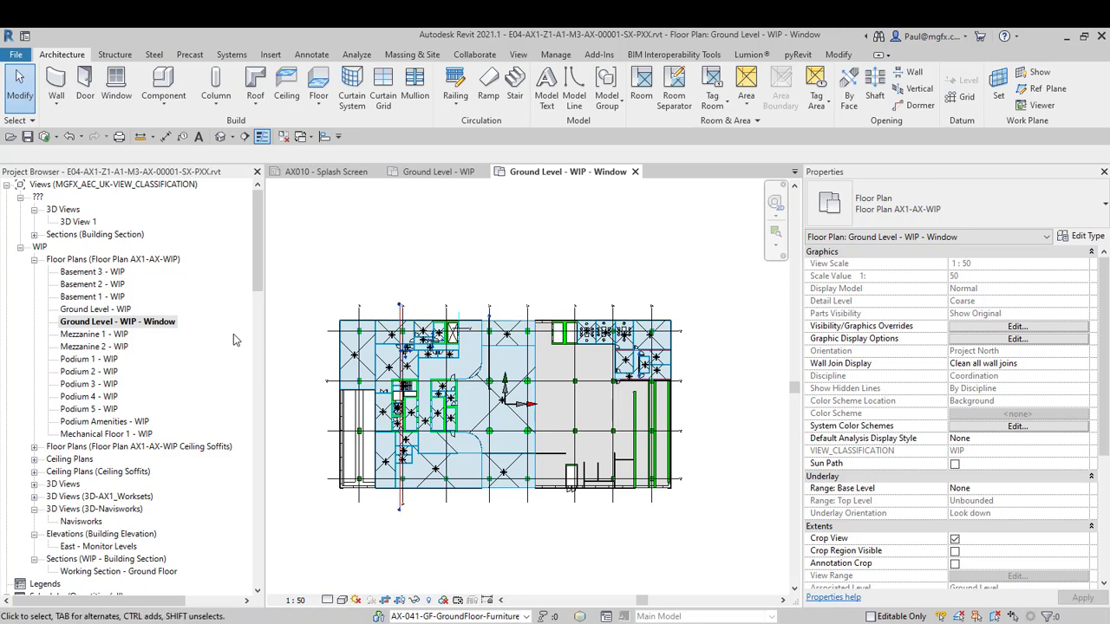
Open the AX1BT Ground Floor sheet from the AX1 group, then return to the Ground Level - WIP plan
left_click(434, 473)
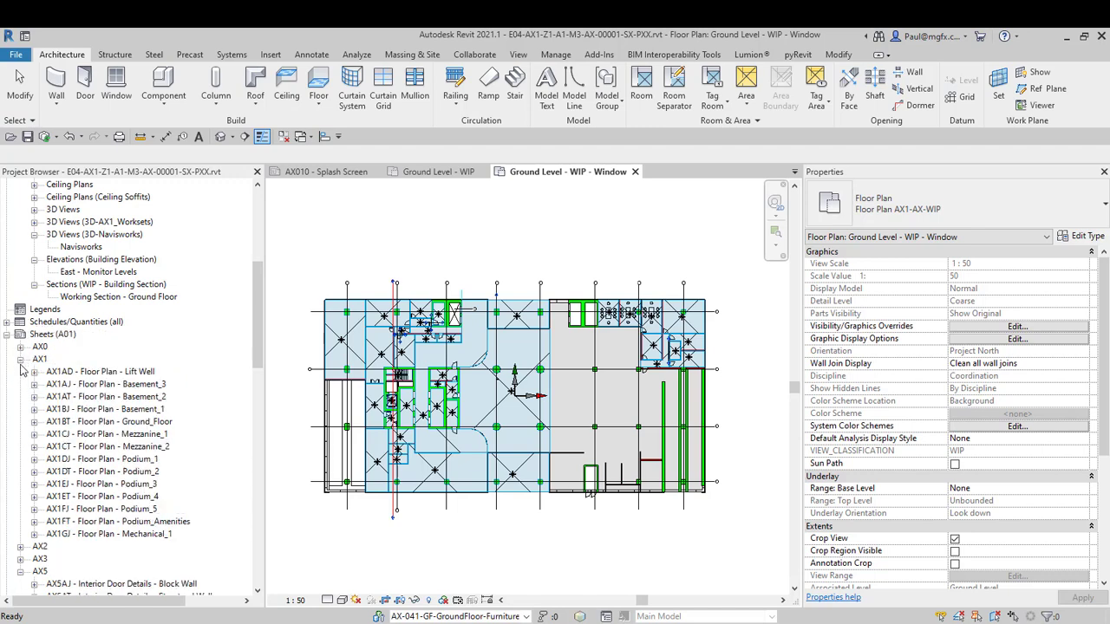
left_click(109, 422)
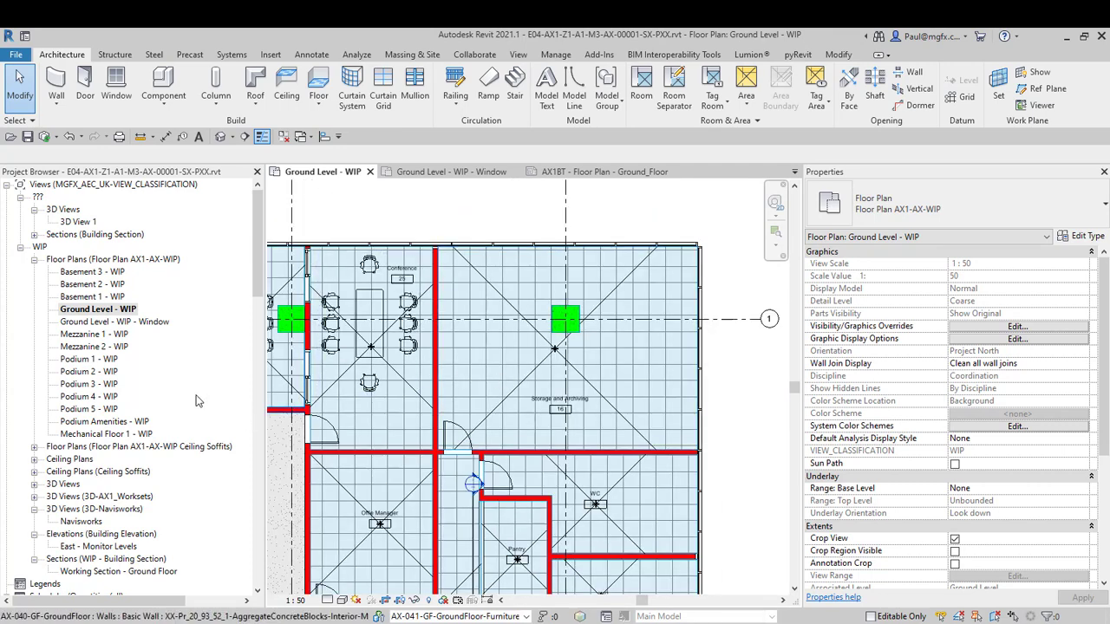
Make the Ground Level - WIP - Window plan active so its crop region can be shown
left_click(451, 171)
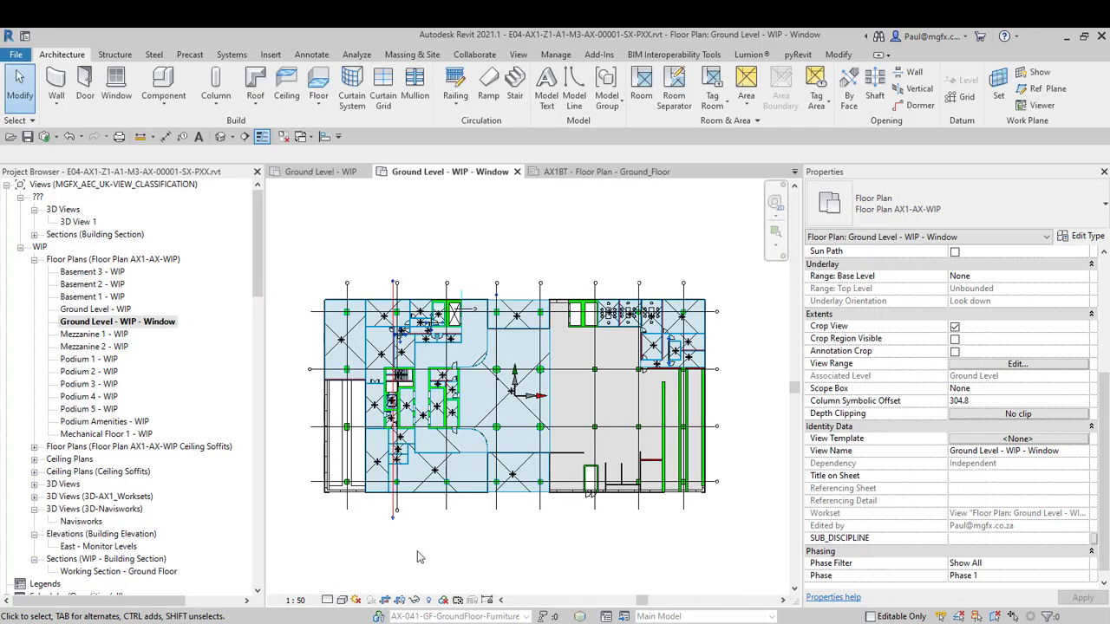
mouse_move(402, 600)
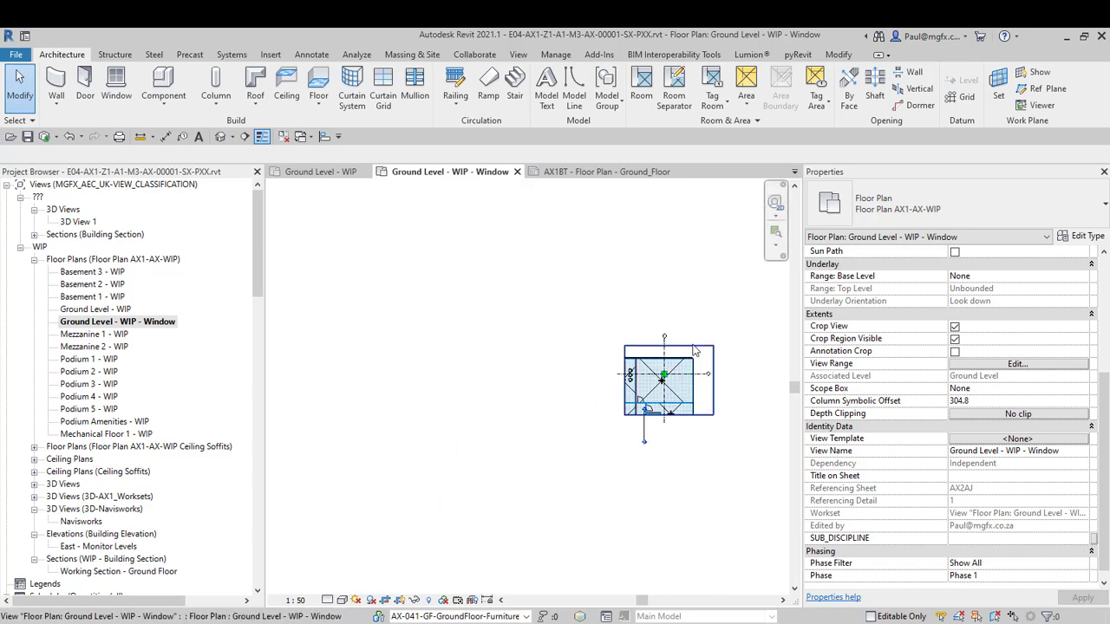
Resize the Window plan's crop region to frame the meeting room with table and chairs
left_click(663, 377)
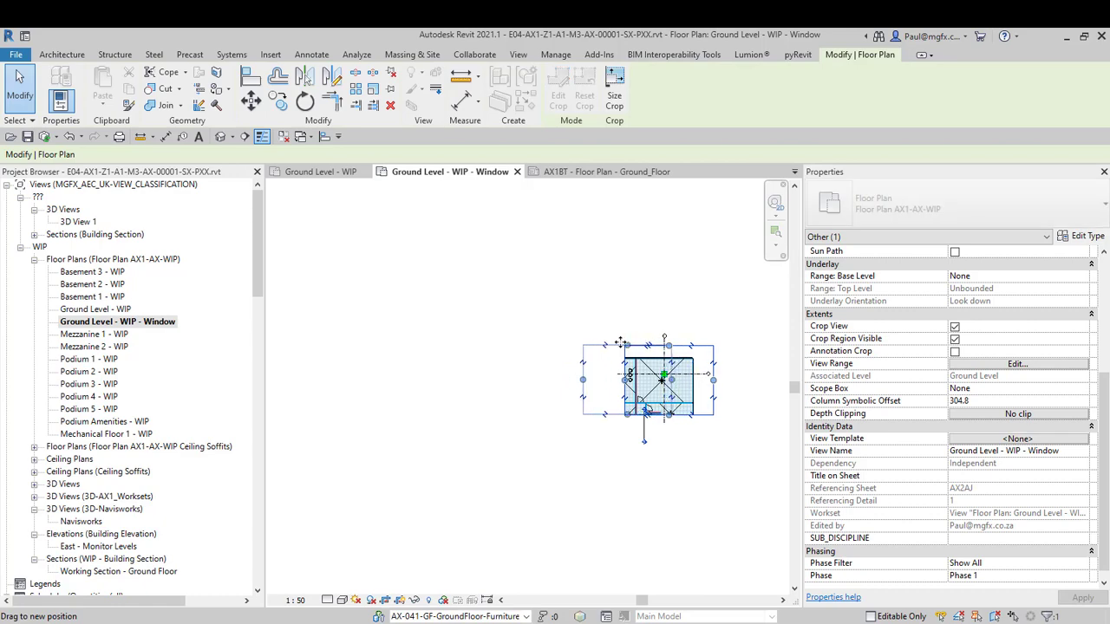
left_click_drag(664, 382, 616, 373)
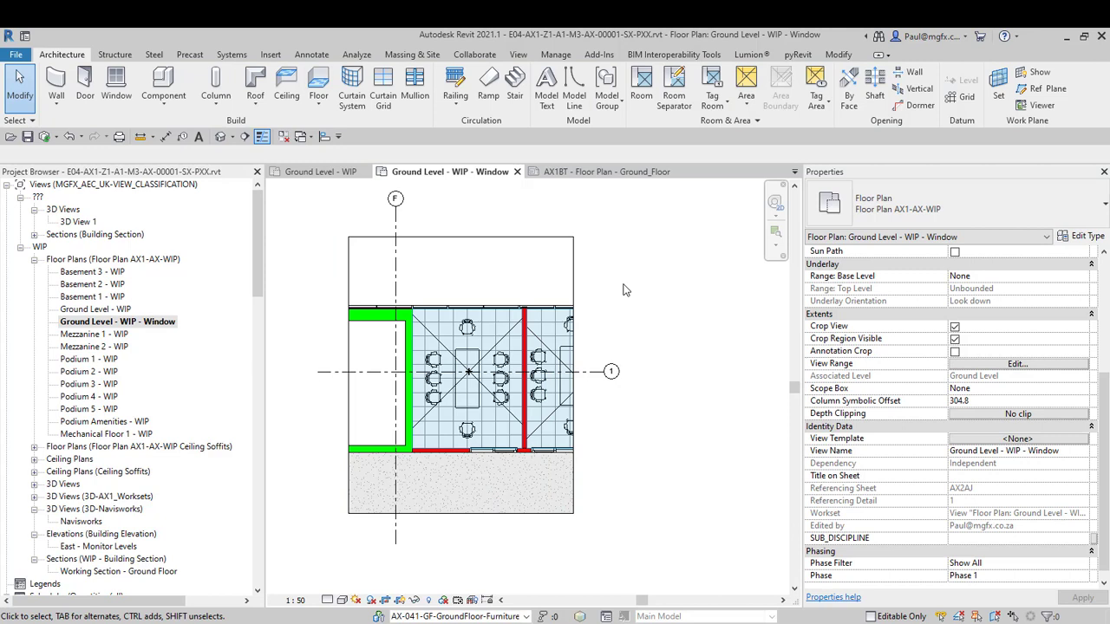
mouse_move(209, 176)
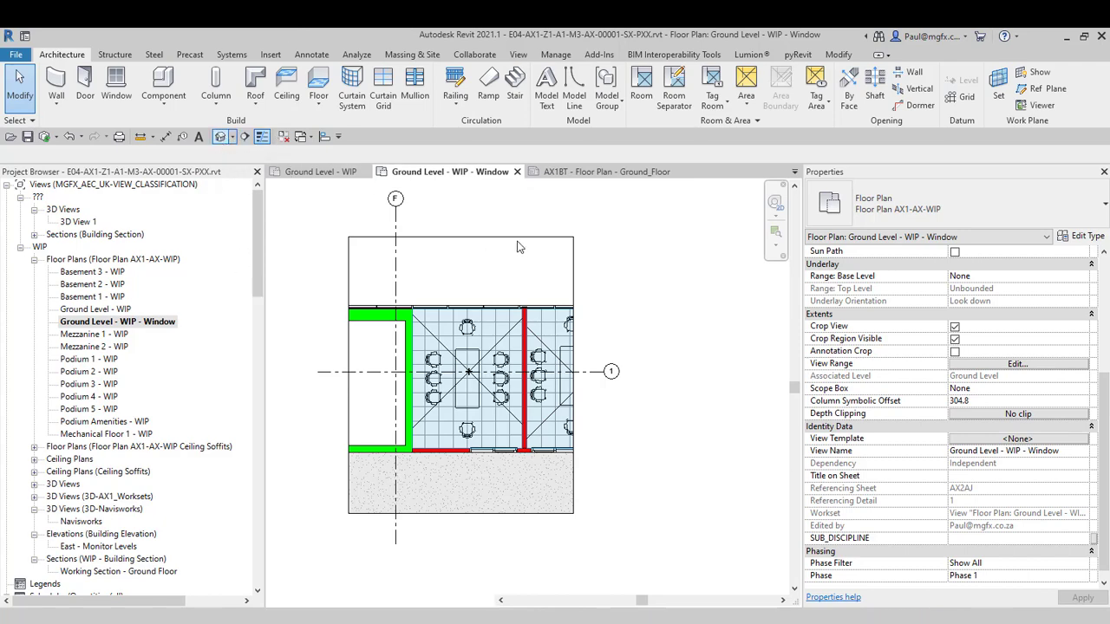
Show the default 3D view and orbit around the tower from several sides
left_click(525, 318)
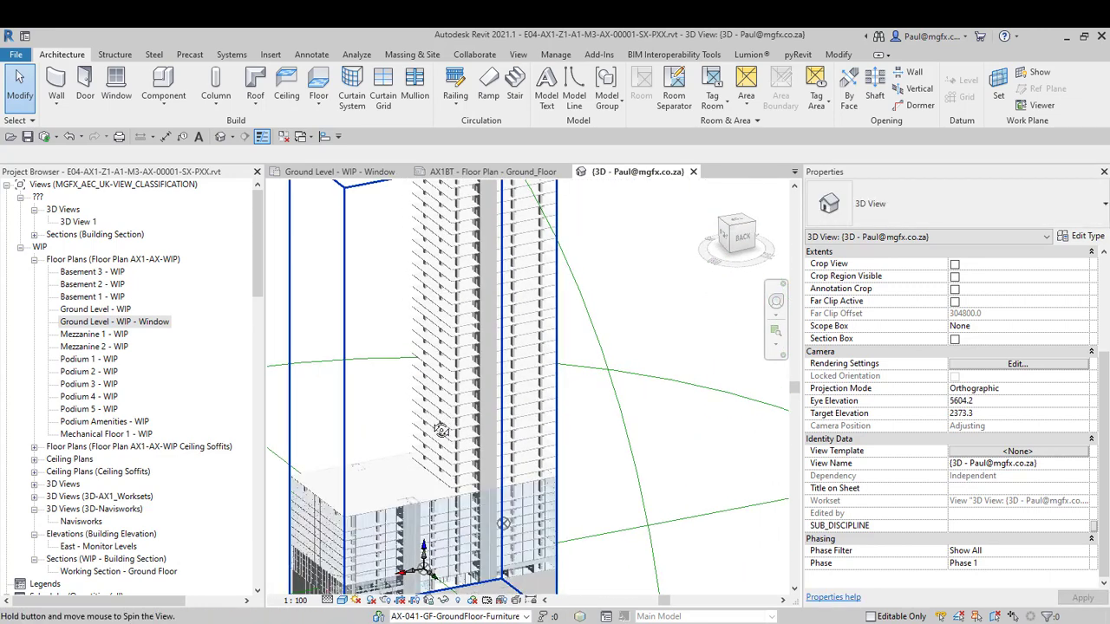
left_click_drag(442, 429, 659, 408)
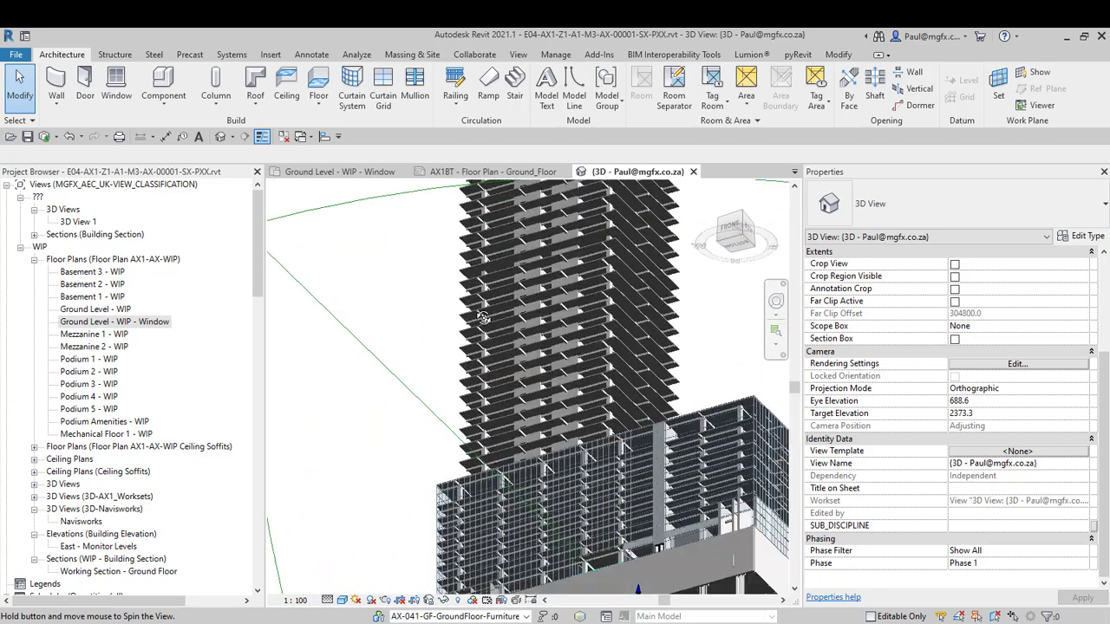
left_click_drag(483, 317, 293, 436)
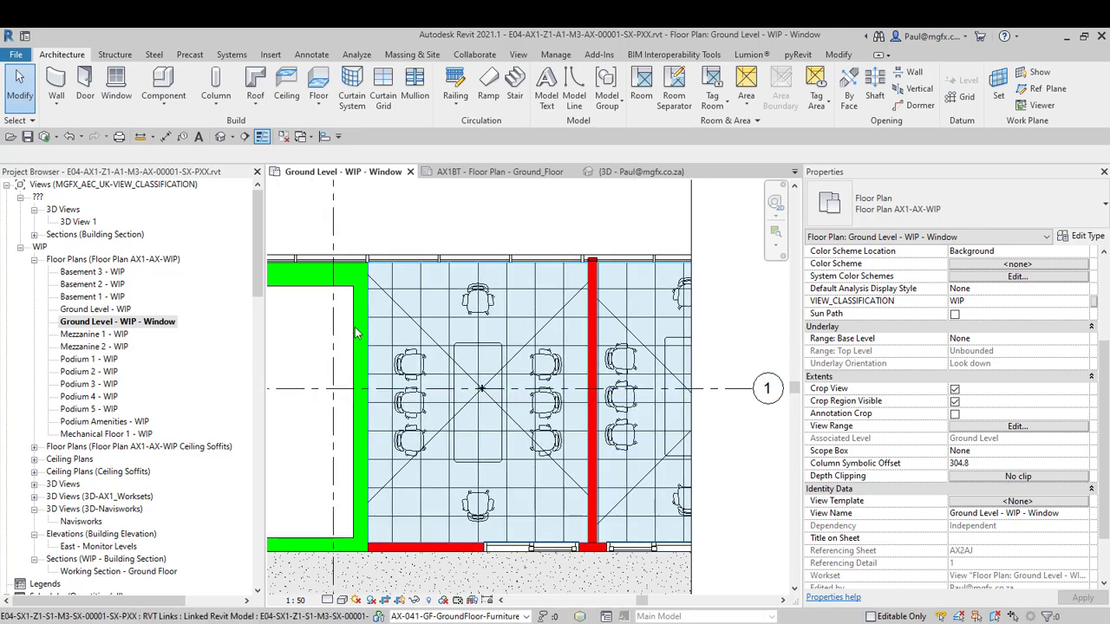
Select the clear sliding door in the meeting room's lower wall
left_click(477, 403)
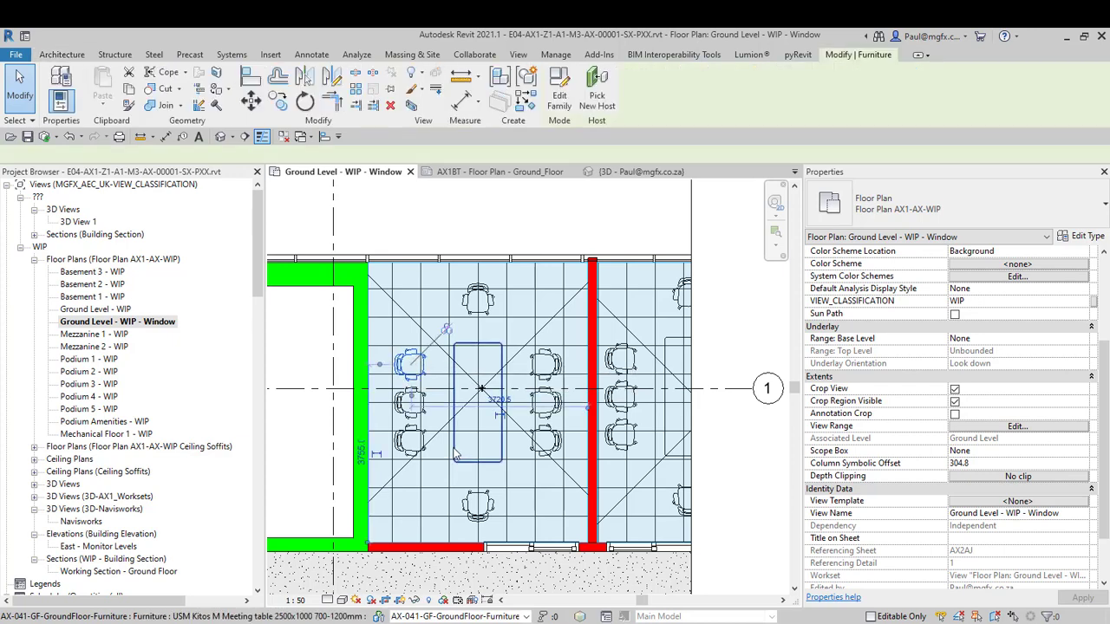
left_click(477, 421)
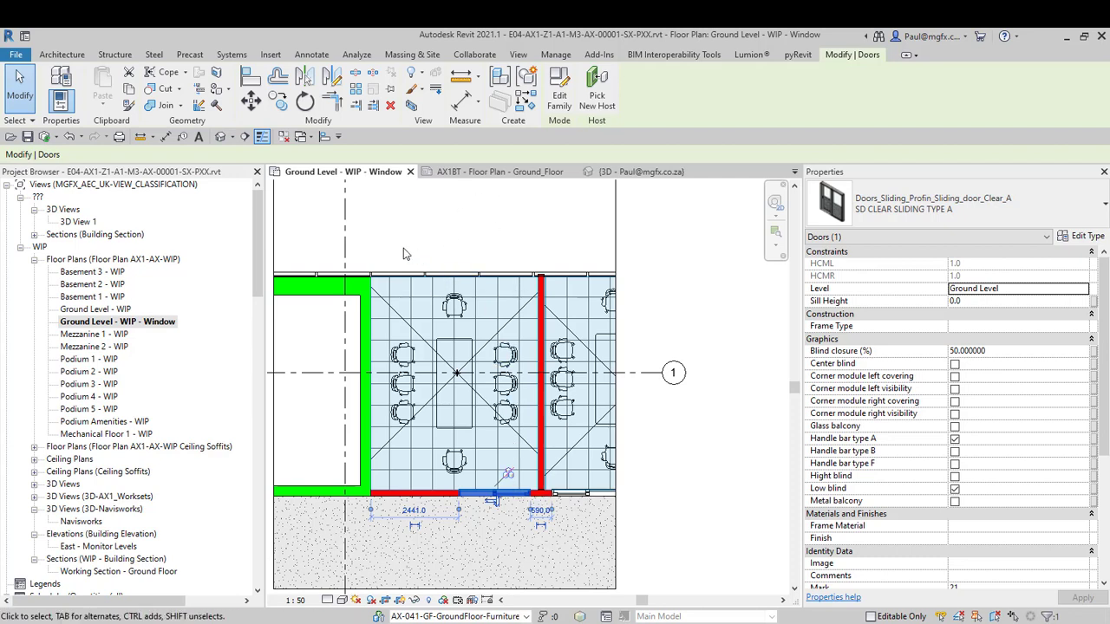
mouse_move(396, 143)
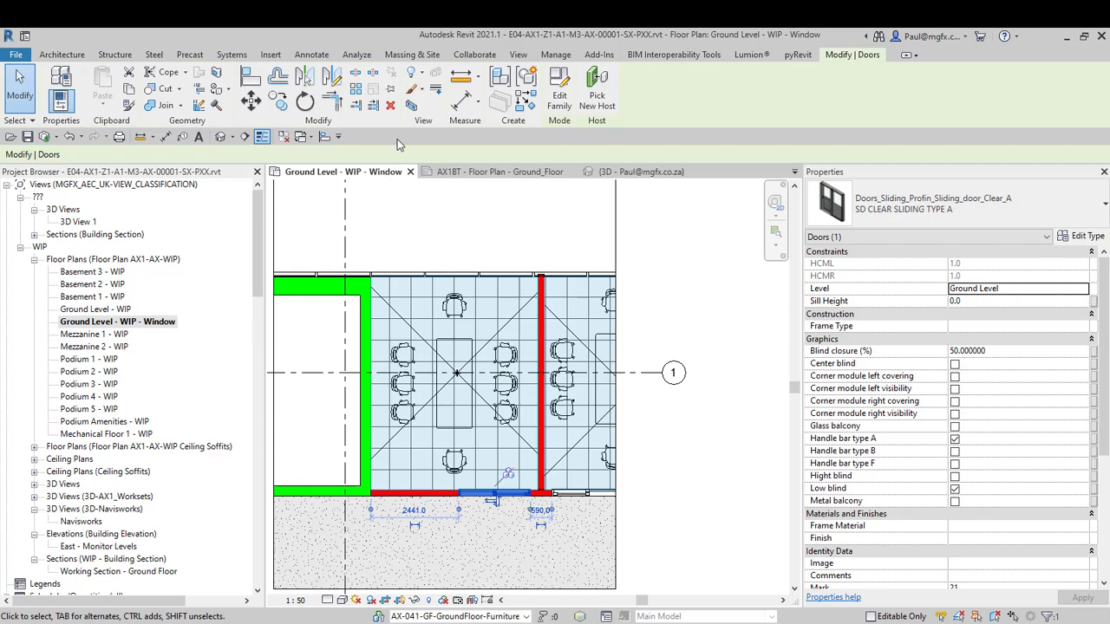
mouse_move(401, 143)
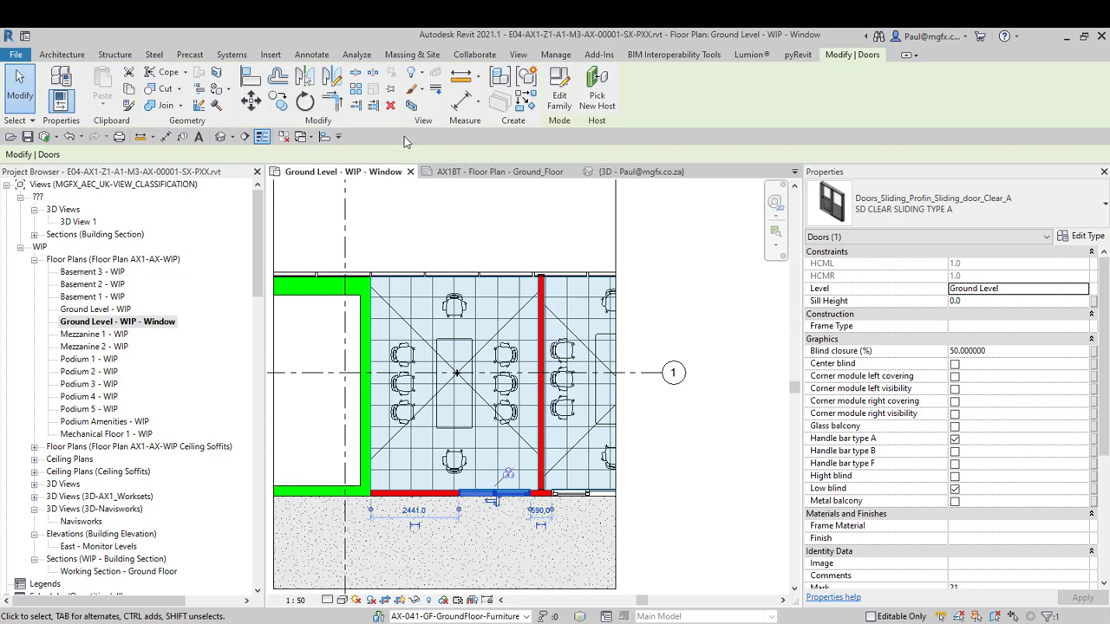
mouse_move(462, 145)
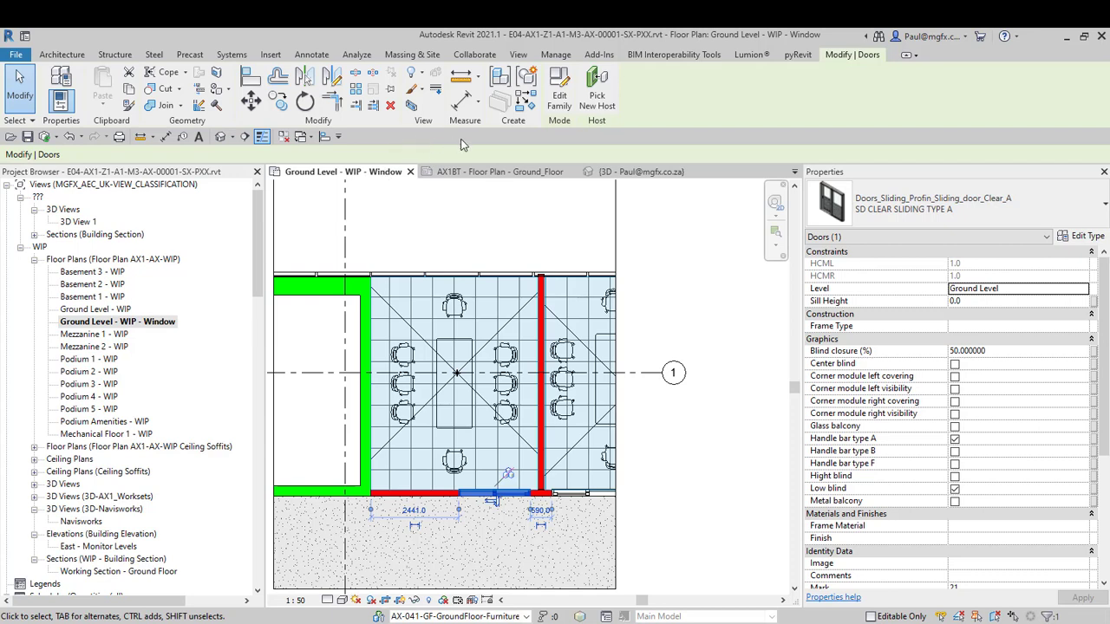
mouse_move(411, 104)
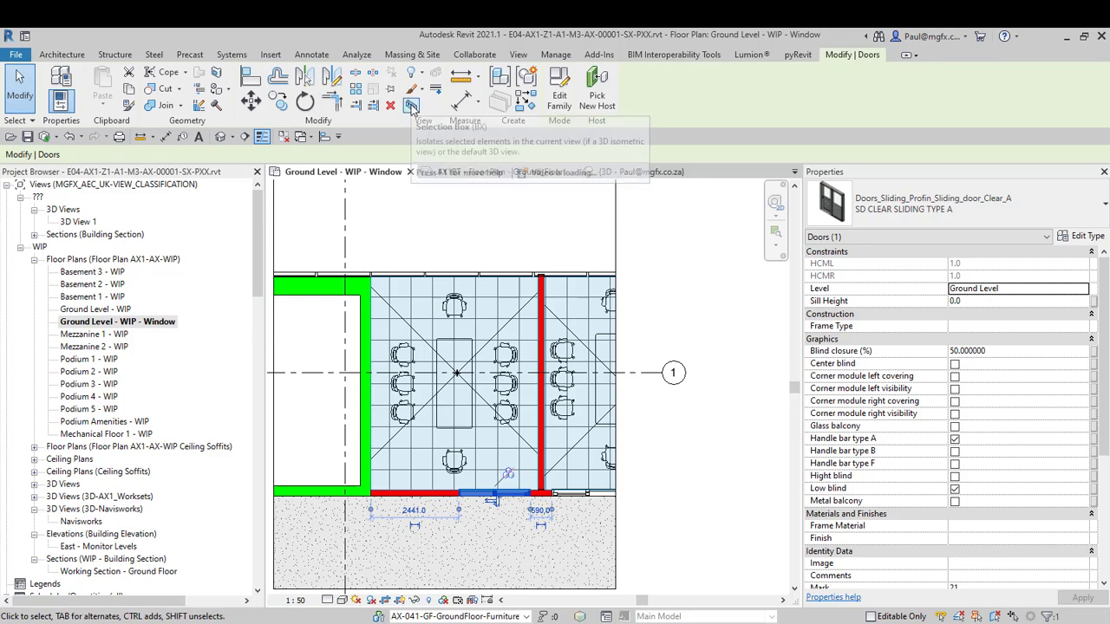
mouse_move(410, 106)
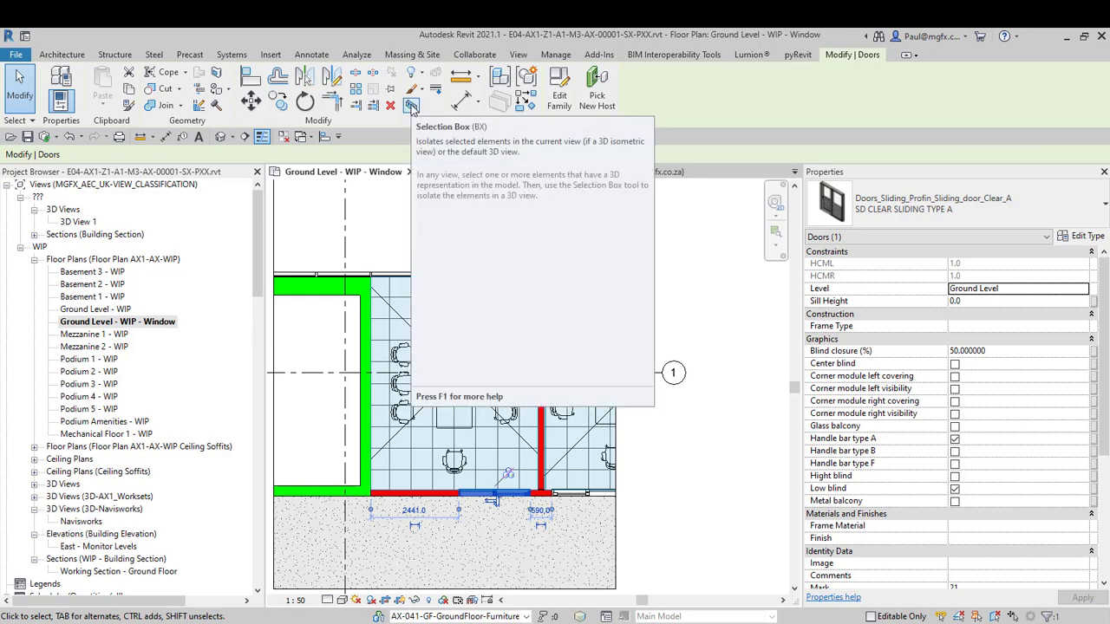
mouse_move(412, 105)
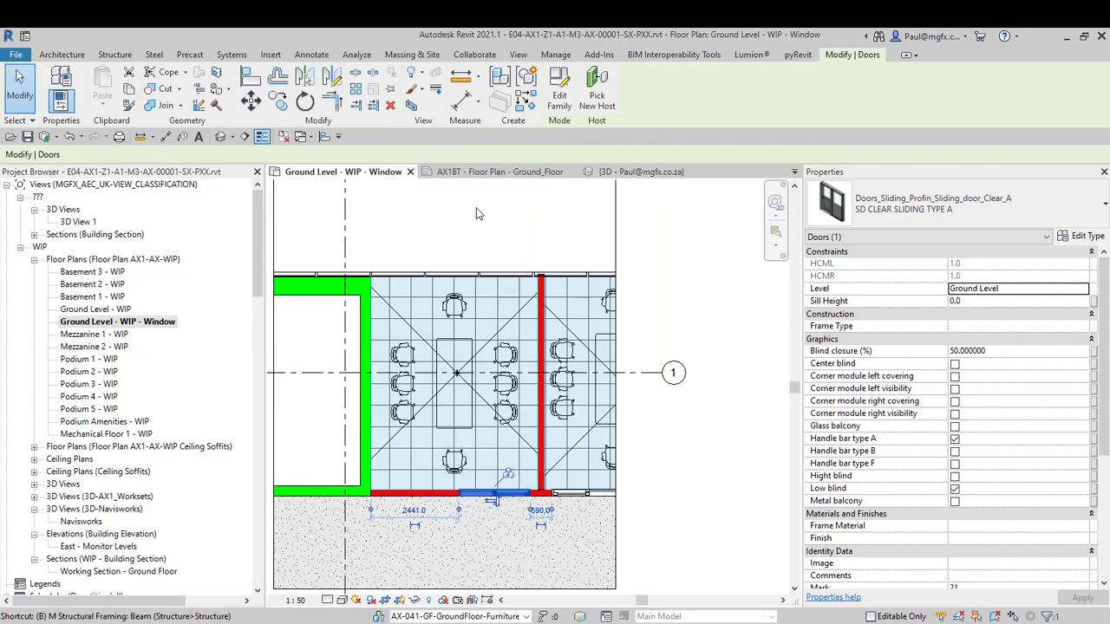
Isolate the door with Selection Box (BX) and widen the section box to the meeting room
left_click(638, 171)
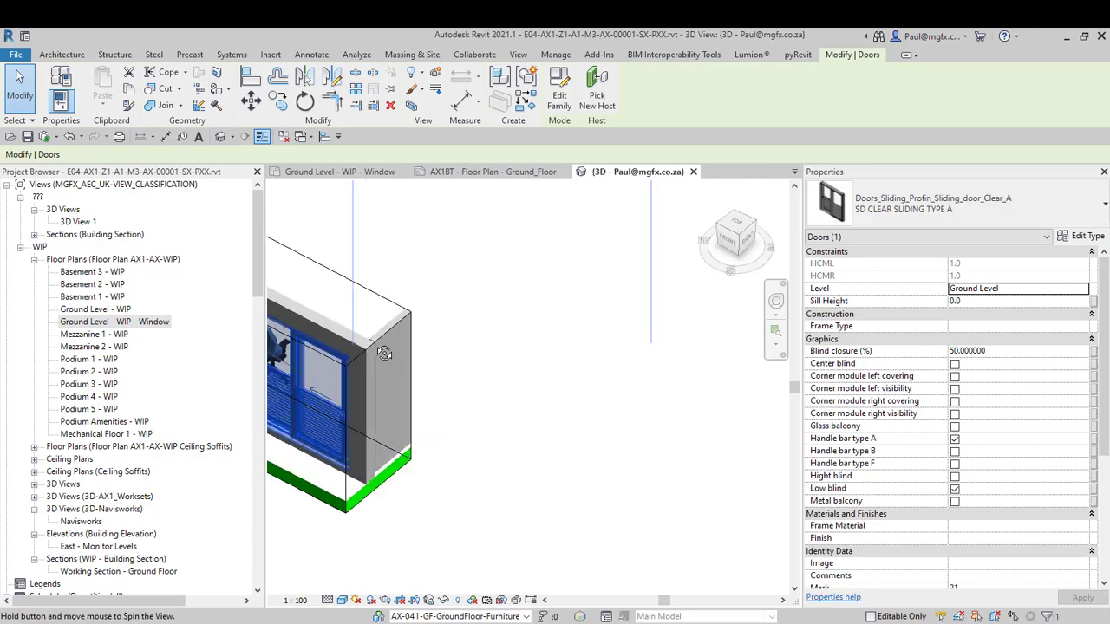
left_click(506, 388)
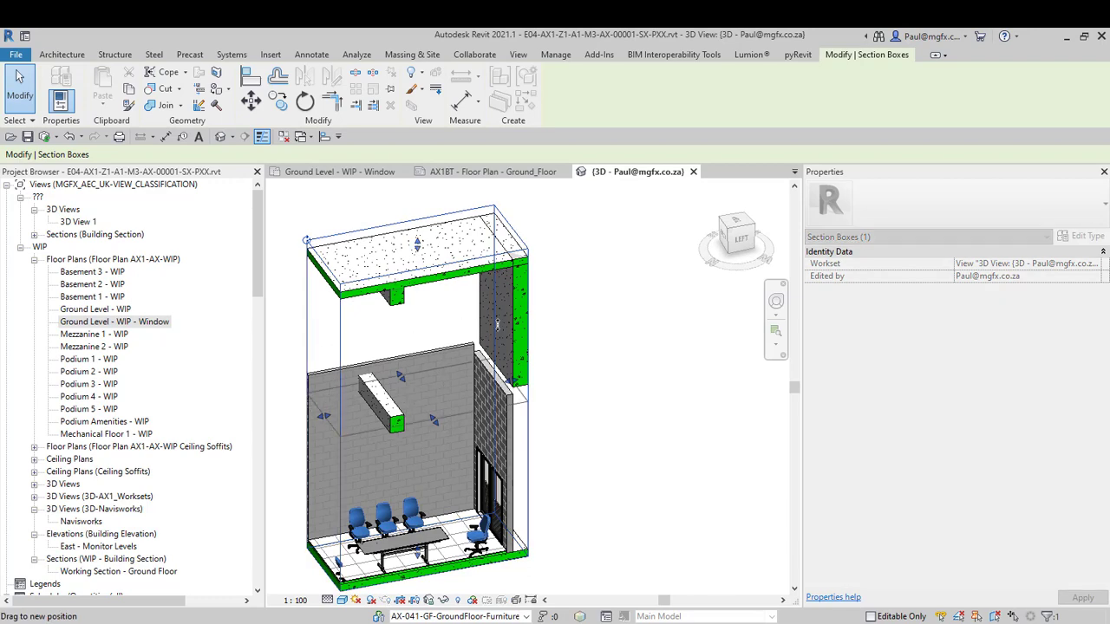
Turn off the 3D view's Section Box so the whole tower shows again
left_click(486, 305)
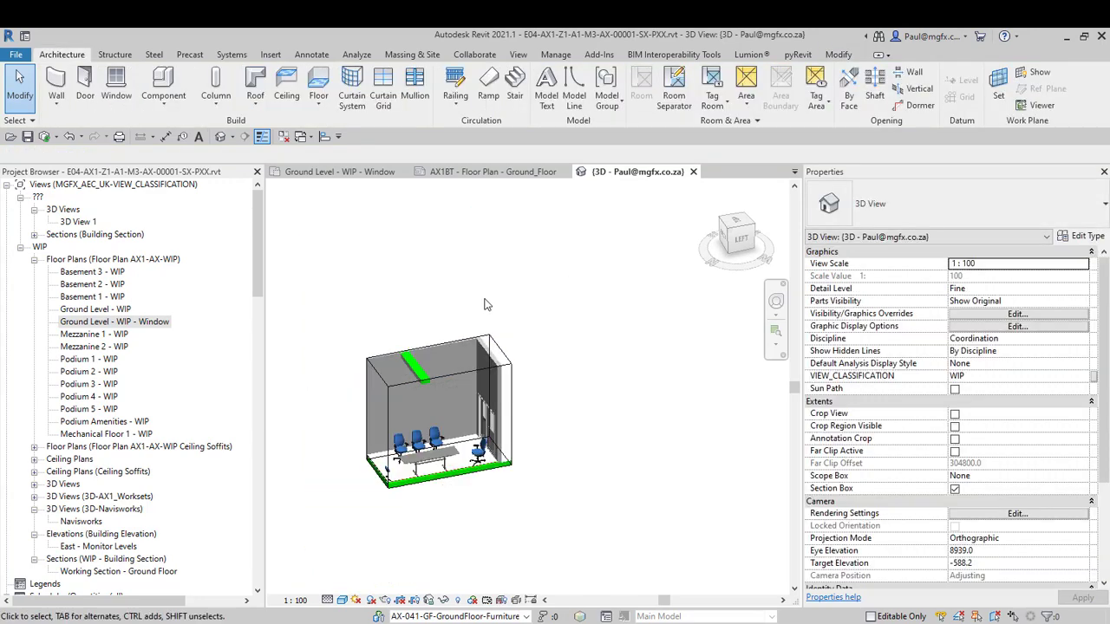
left_click(954, 489)
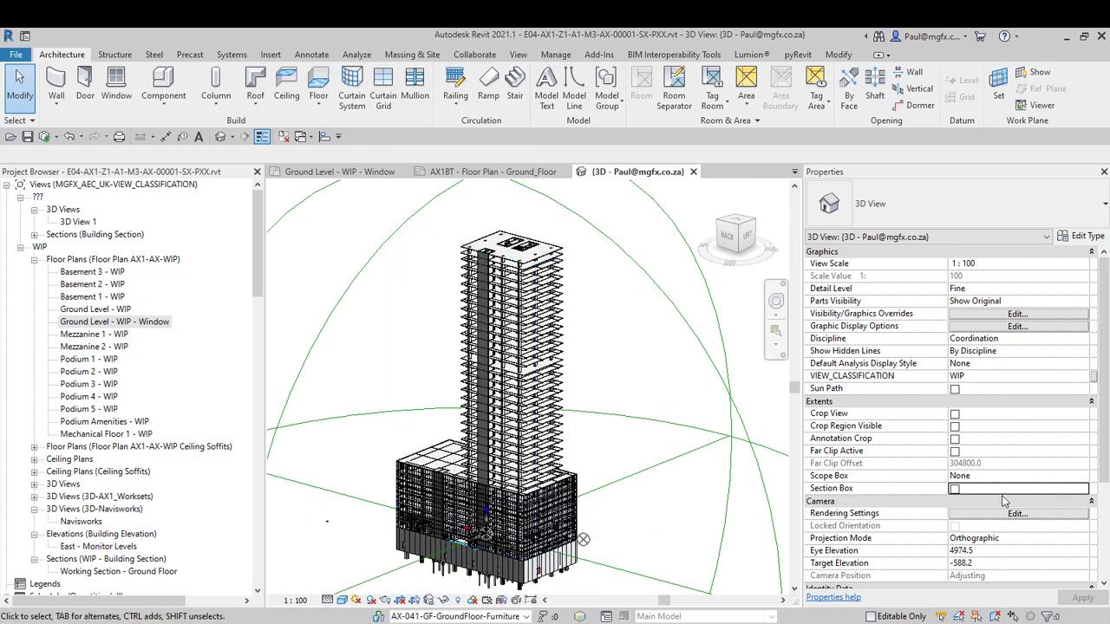
left_click(954, 489)
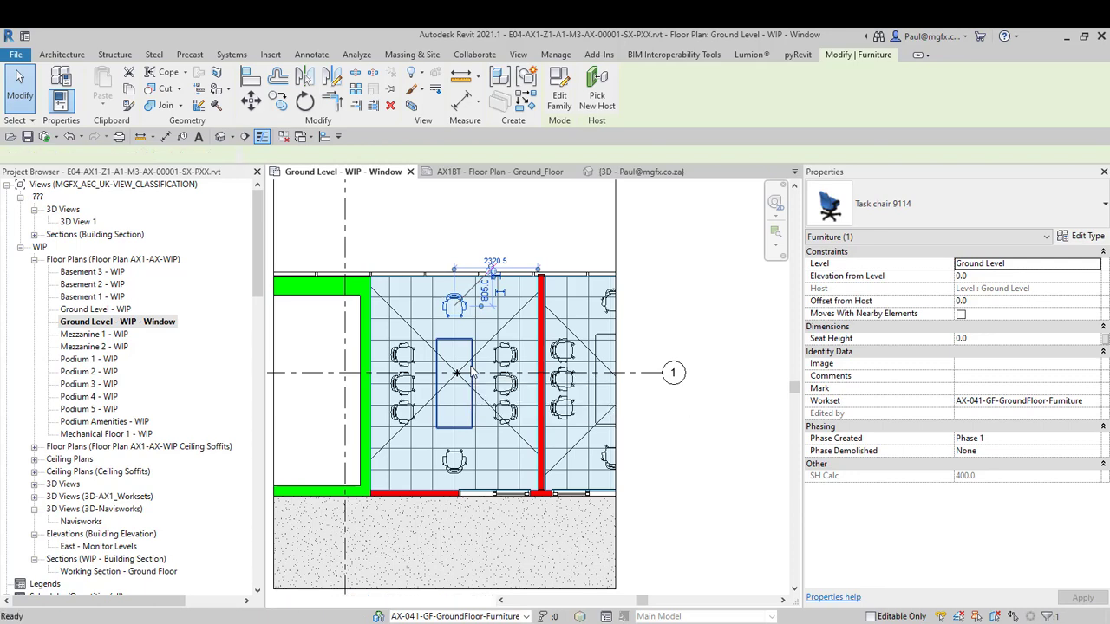
Isolate the selected task chair in a 3D section box with Selection Box (BX)
left_click(633, 171)
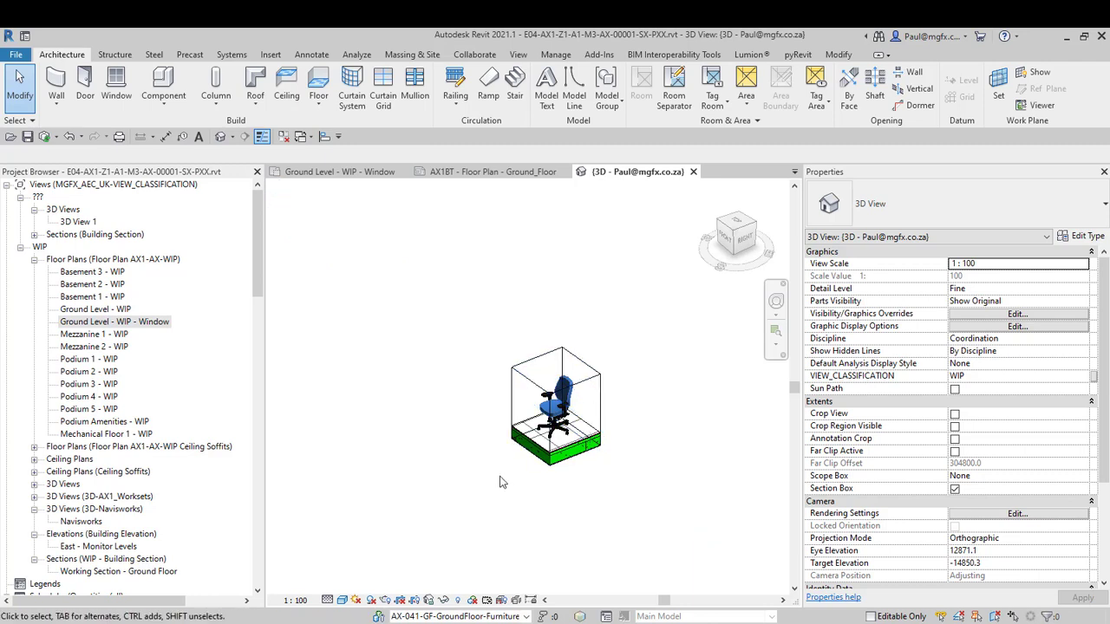
mouse_move(402, 432)
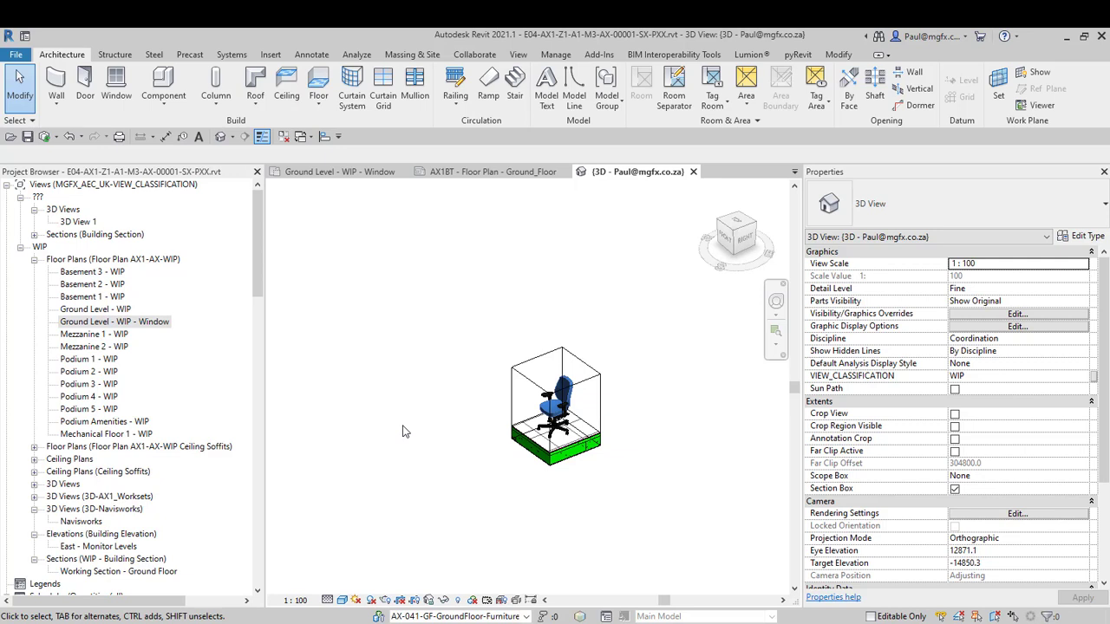
mouse_move(462, 482)
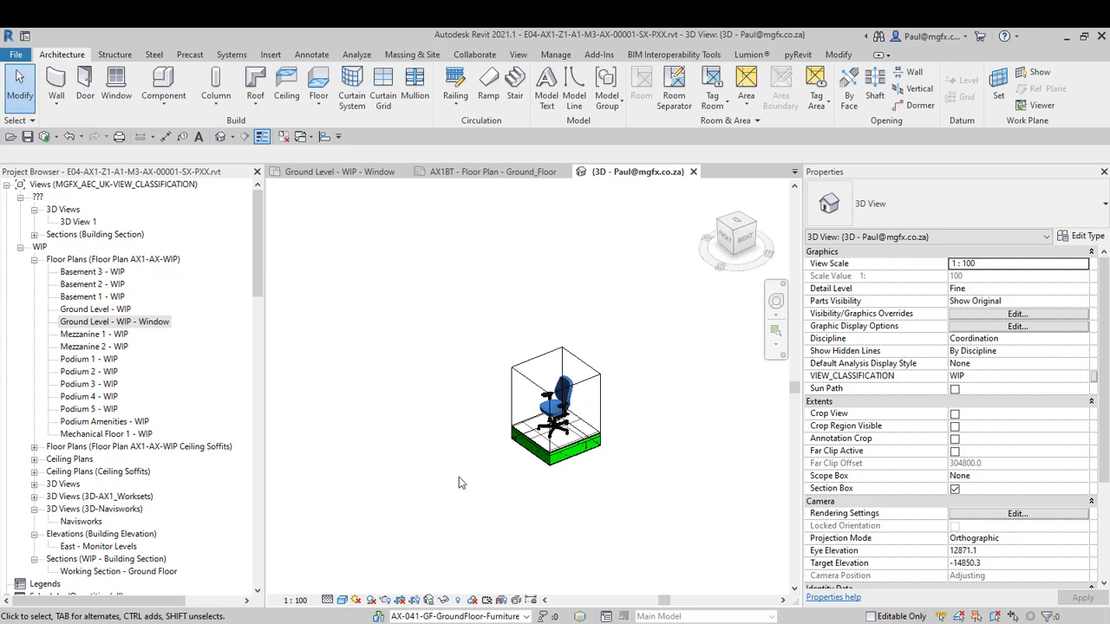
mouse_move(467, 481)
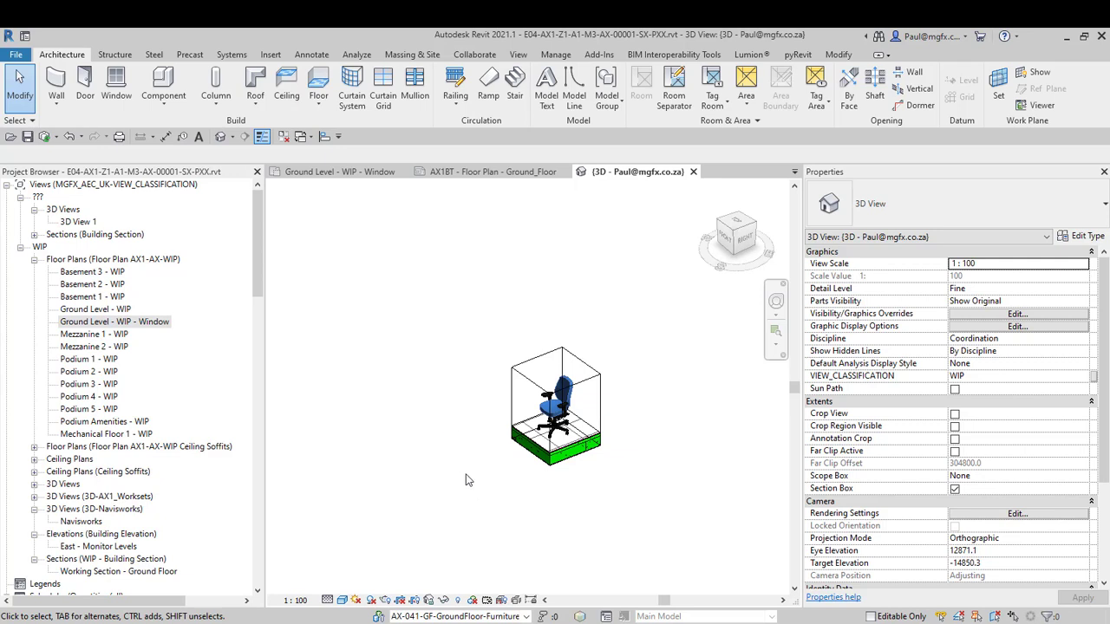